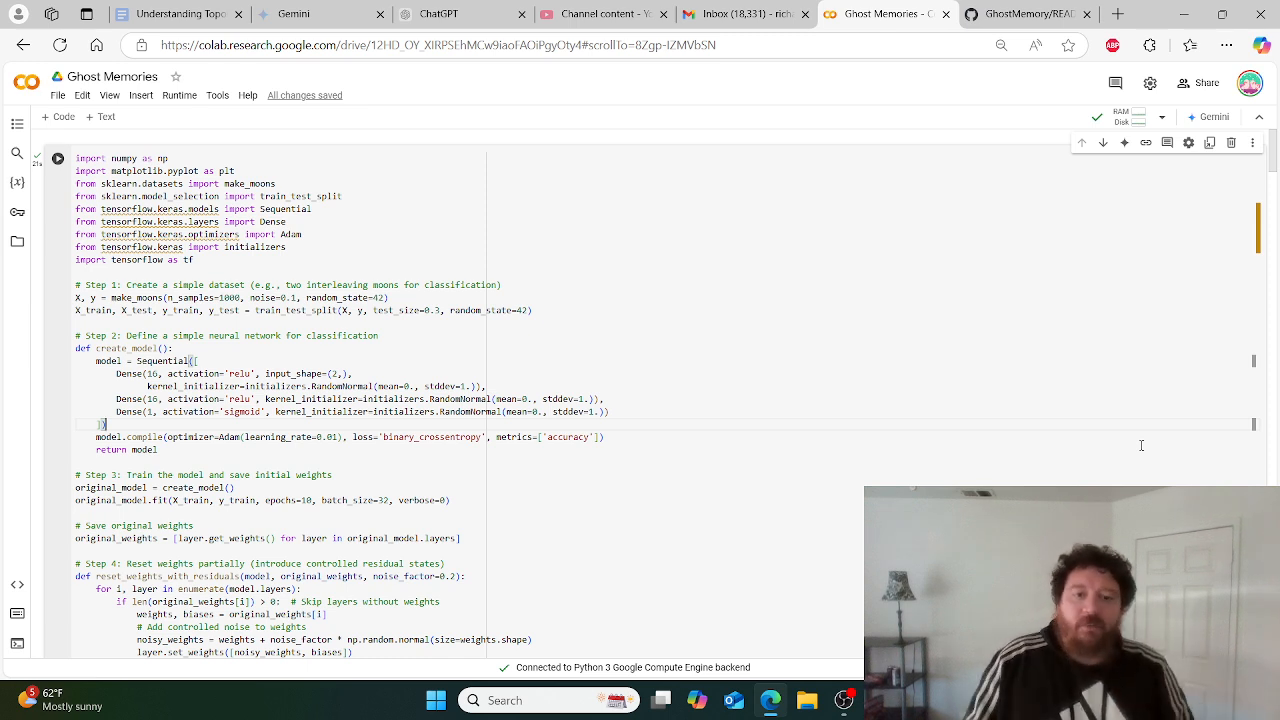
- Scroll to the plot comparing partially reset, clean reset and original model accuracy
scroll("down", 3)
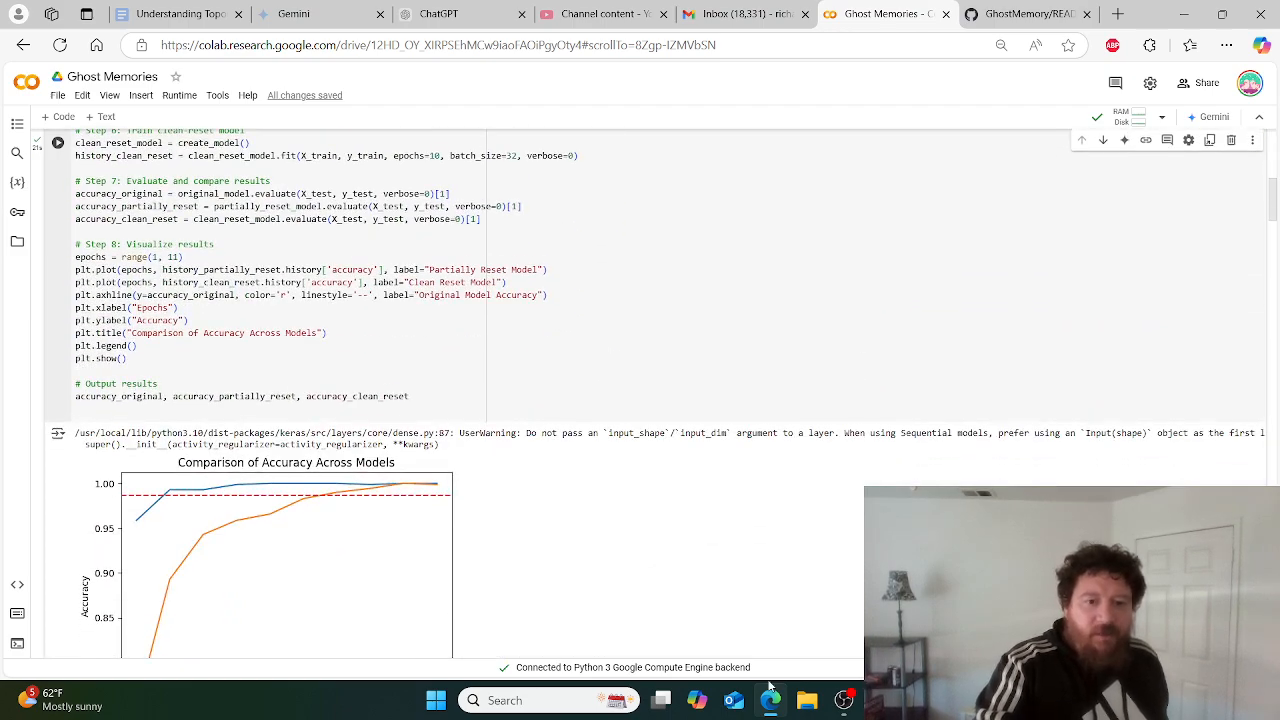
scroll("down", 3)
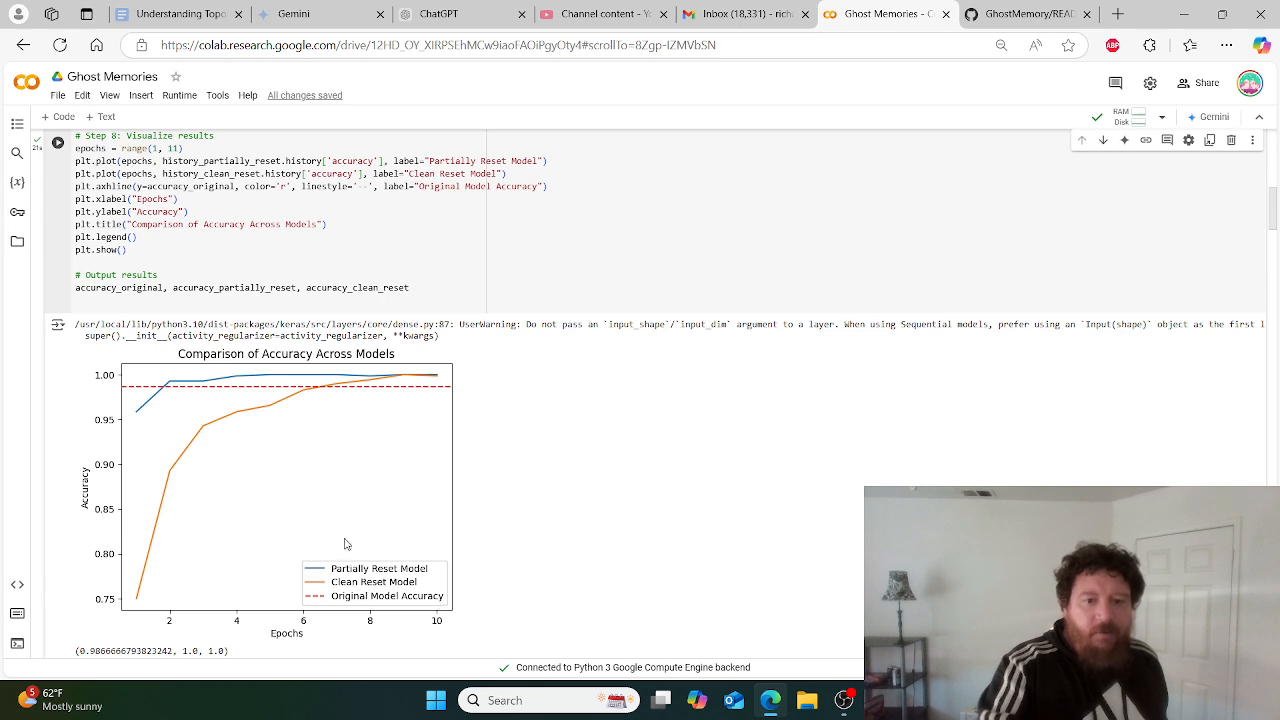
mouse_move(347, 402)
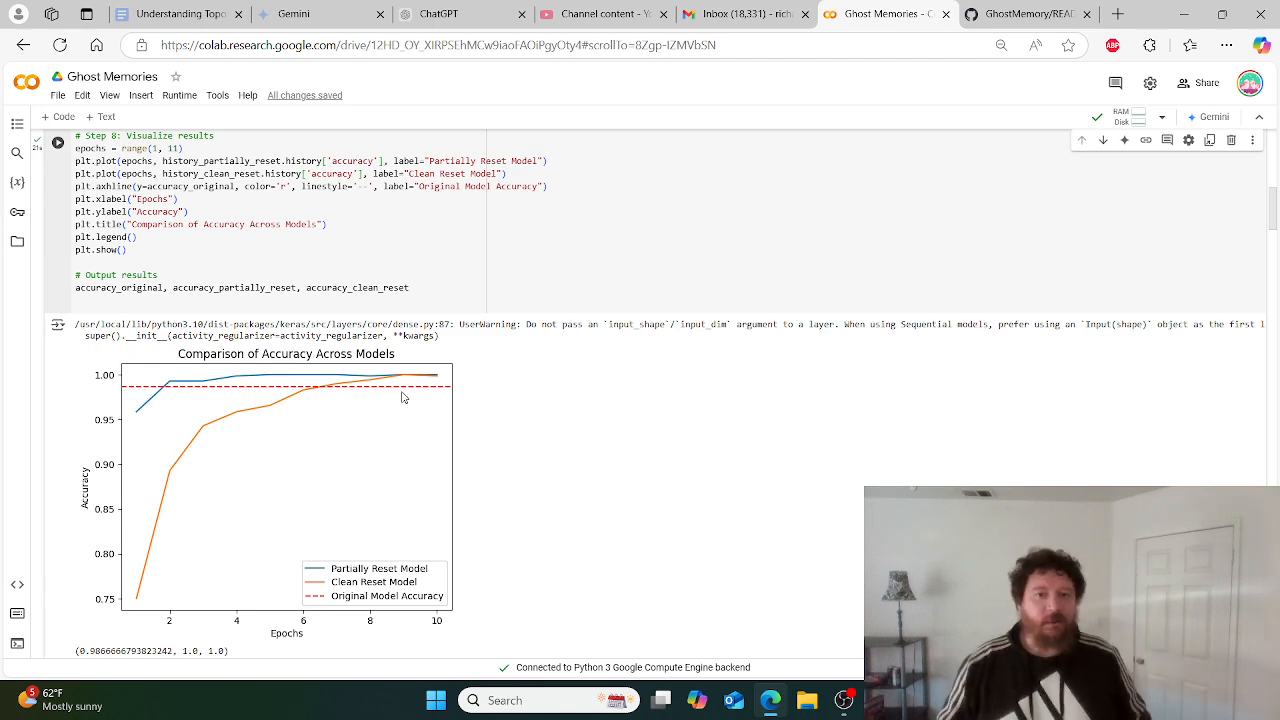
- Scroll down to the digital entropy accuracy plot and its noise-level results
scroll("down", 3)
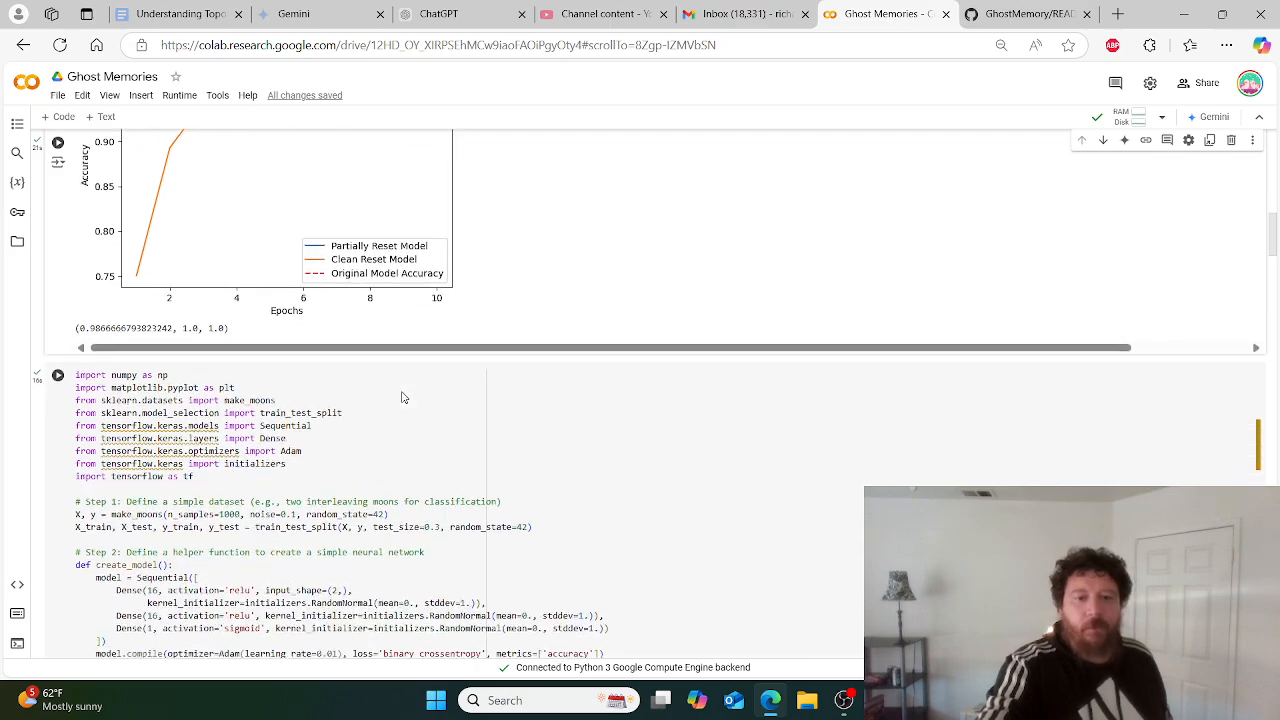
scroll("down", 3)
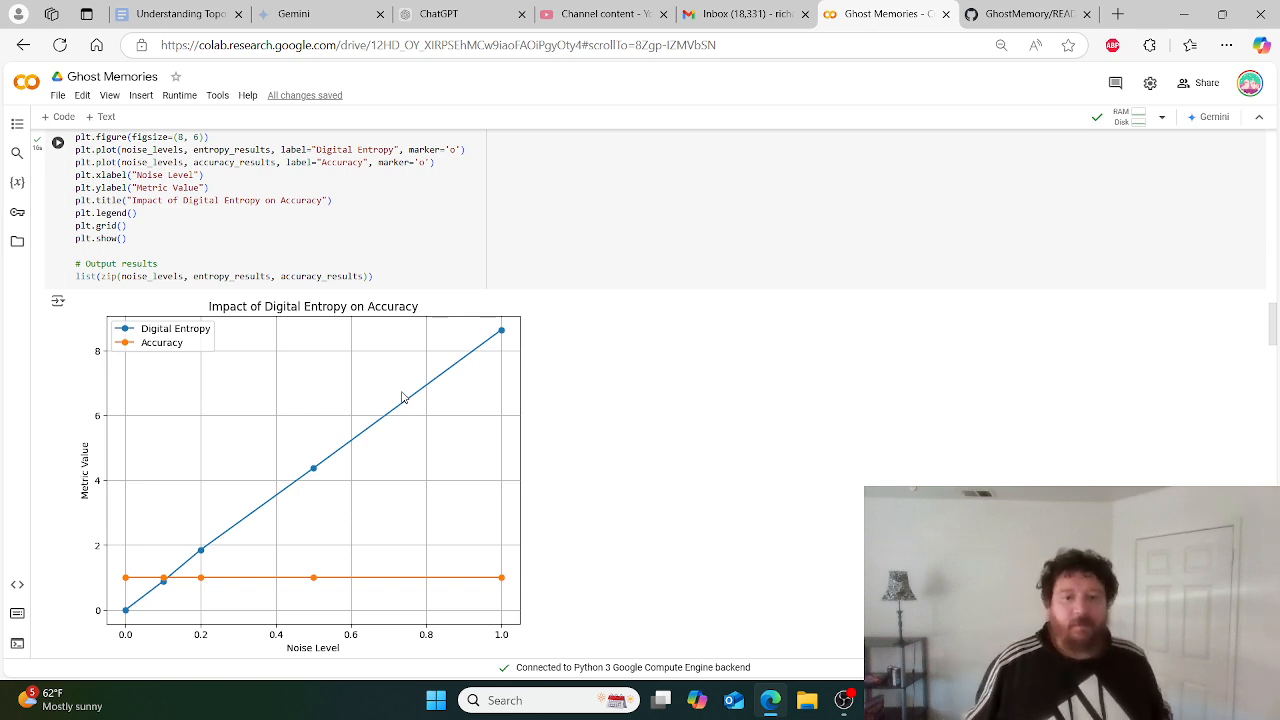
scroll("down", 3)
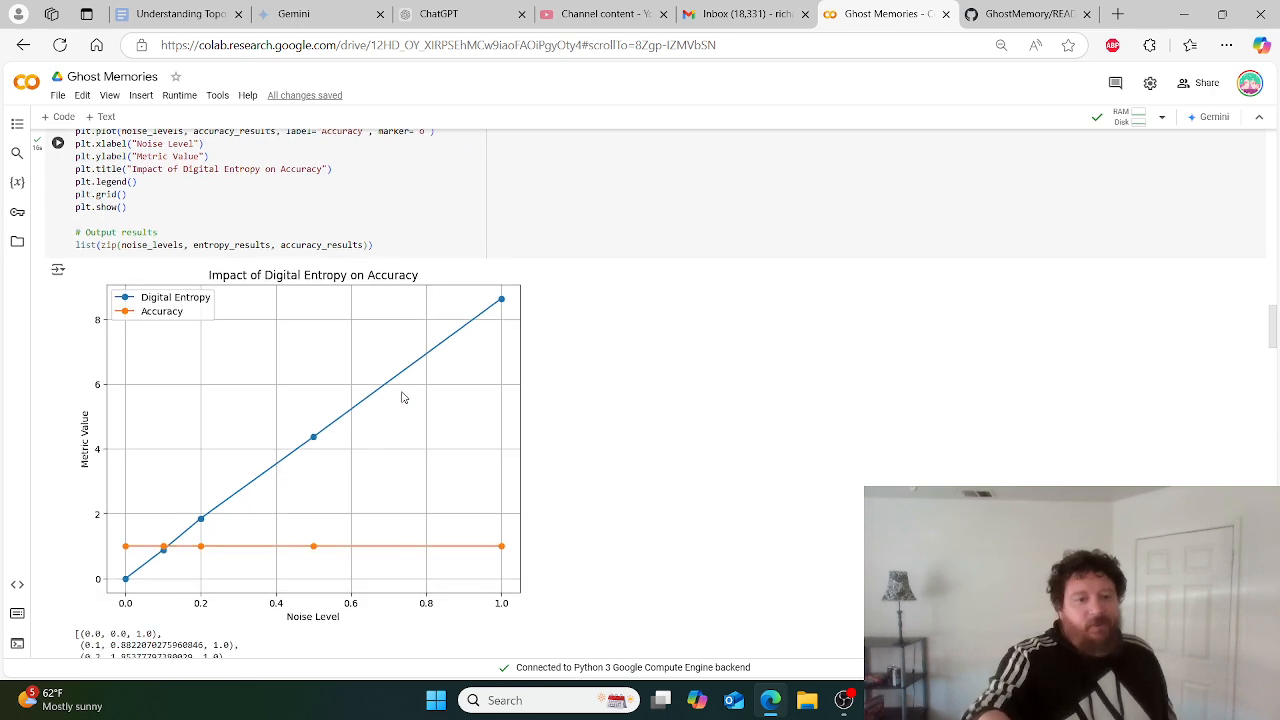
scroll("down", 3)
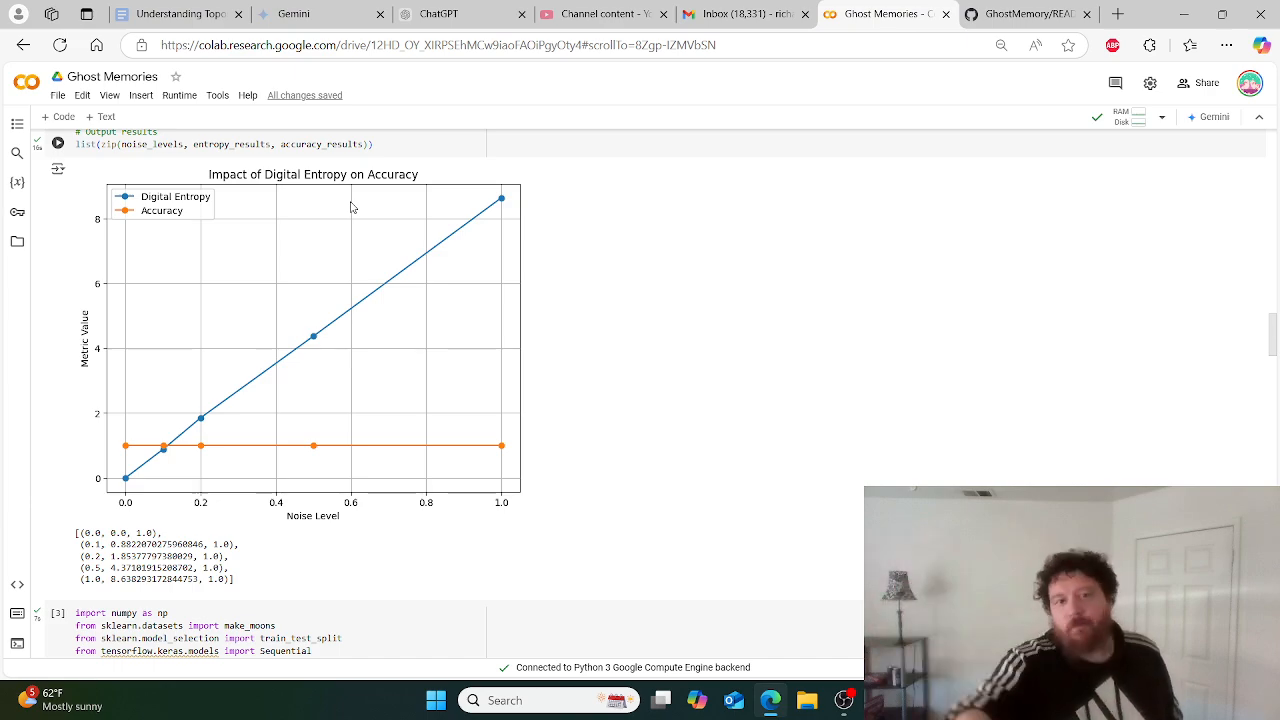
- Scroll to the Blank vs. Injected training plot with both final accuracies printed
scroll("down", 3)
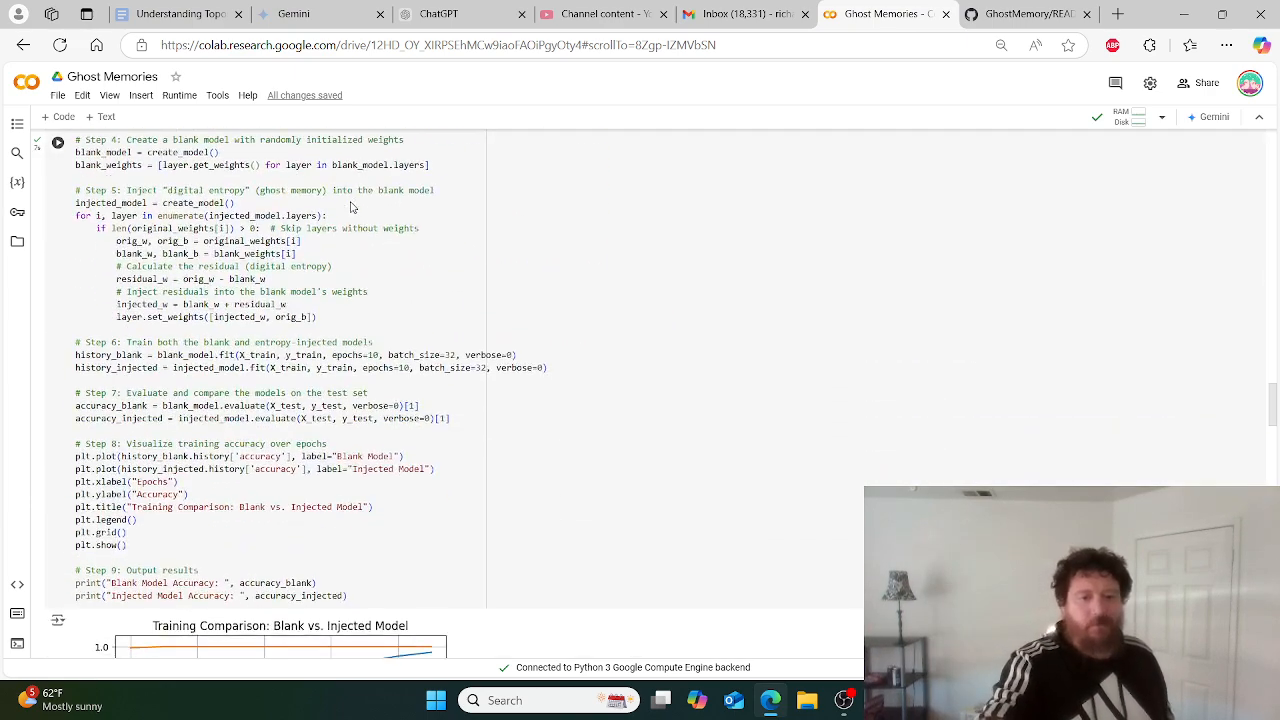
scroll("down", 3)
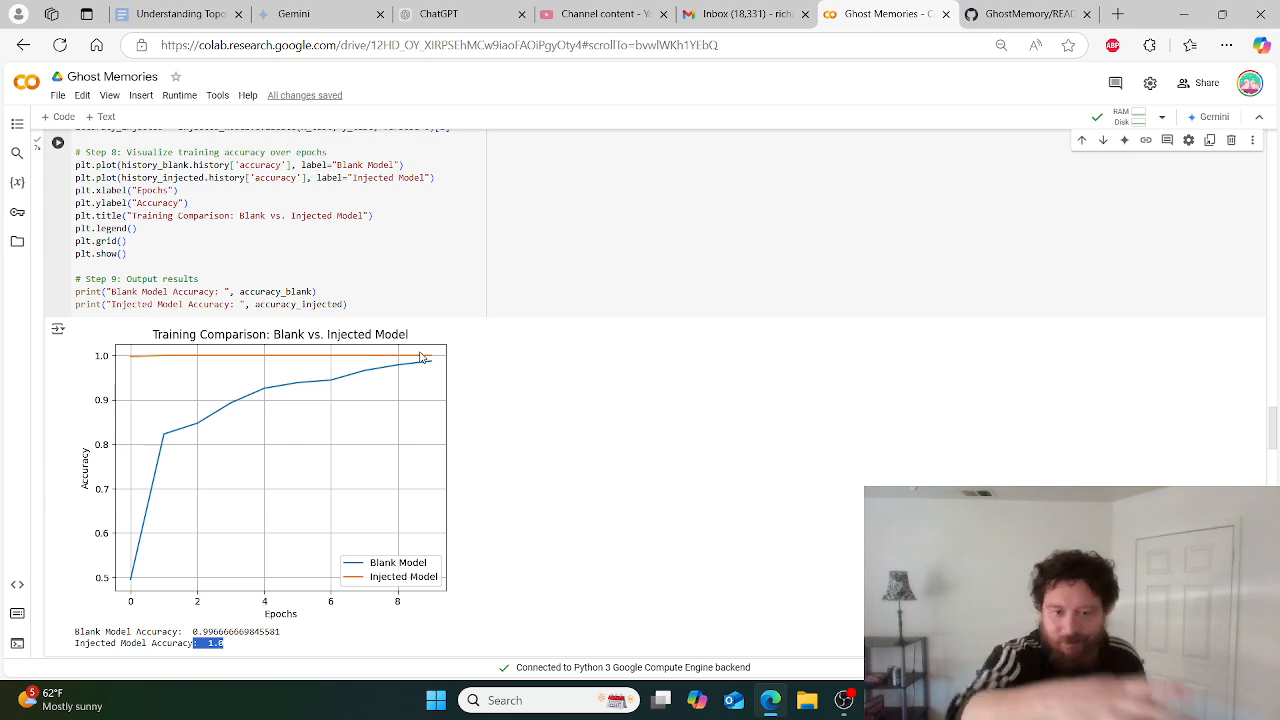
mouse_move(436, 371)
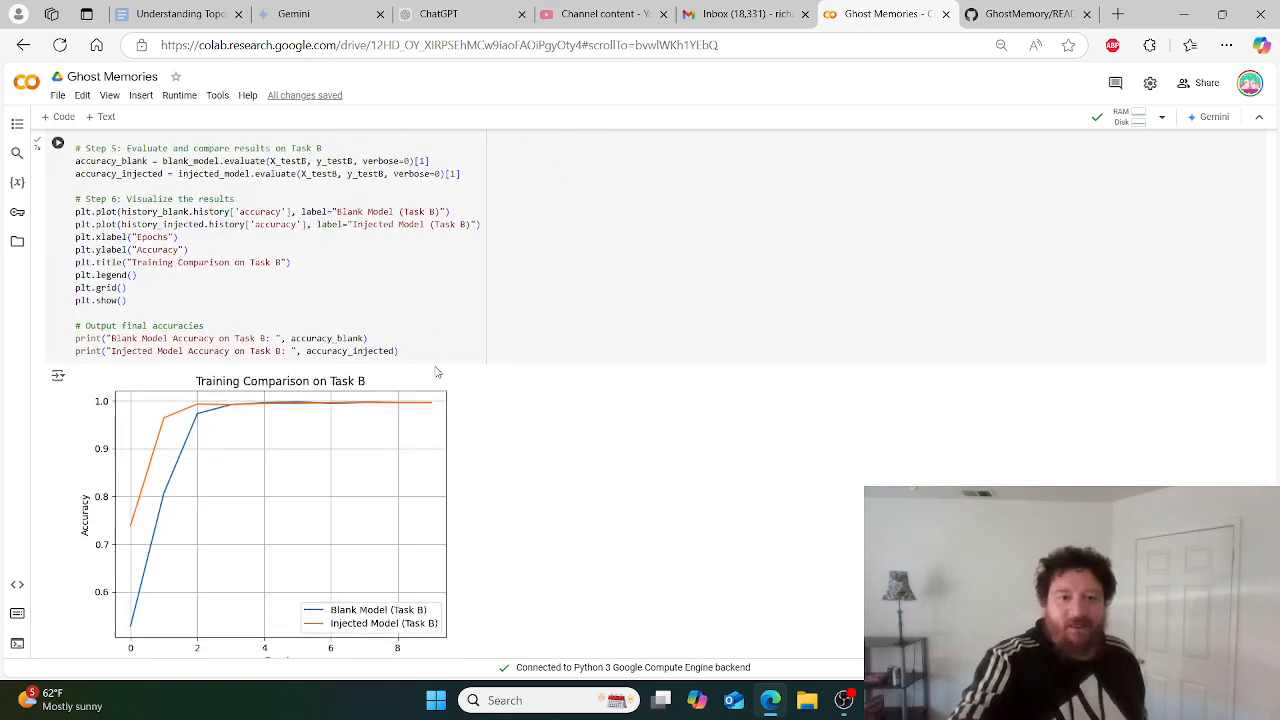
- Scroll to the residual injection cell for Tasks A, B and C
scroll("down", 3)
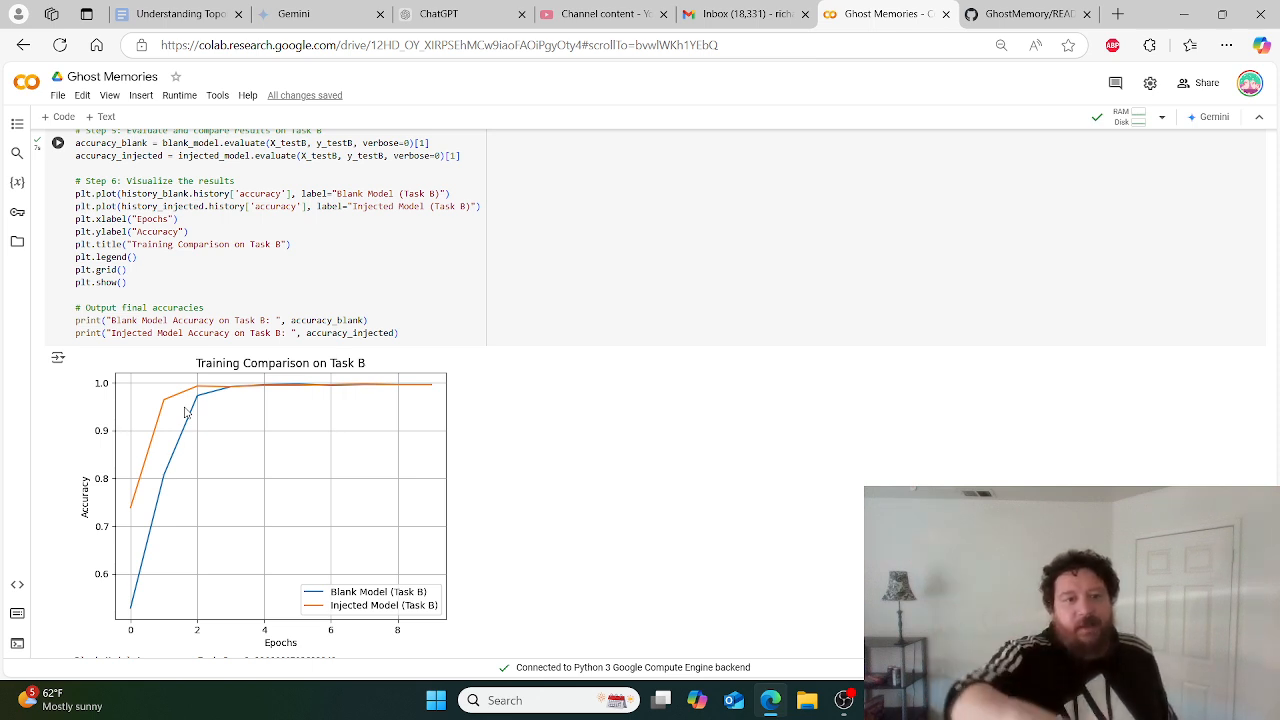
mouse_move(200, 408)
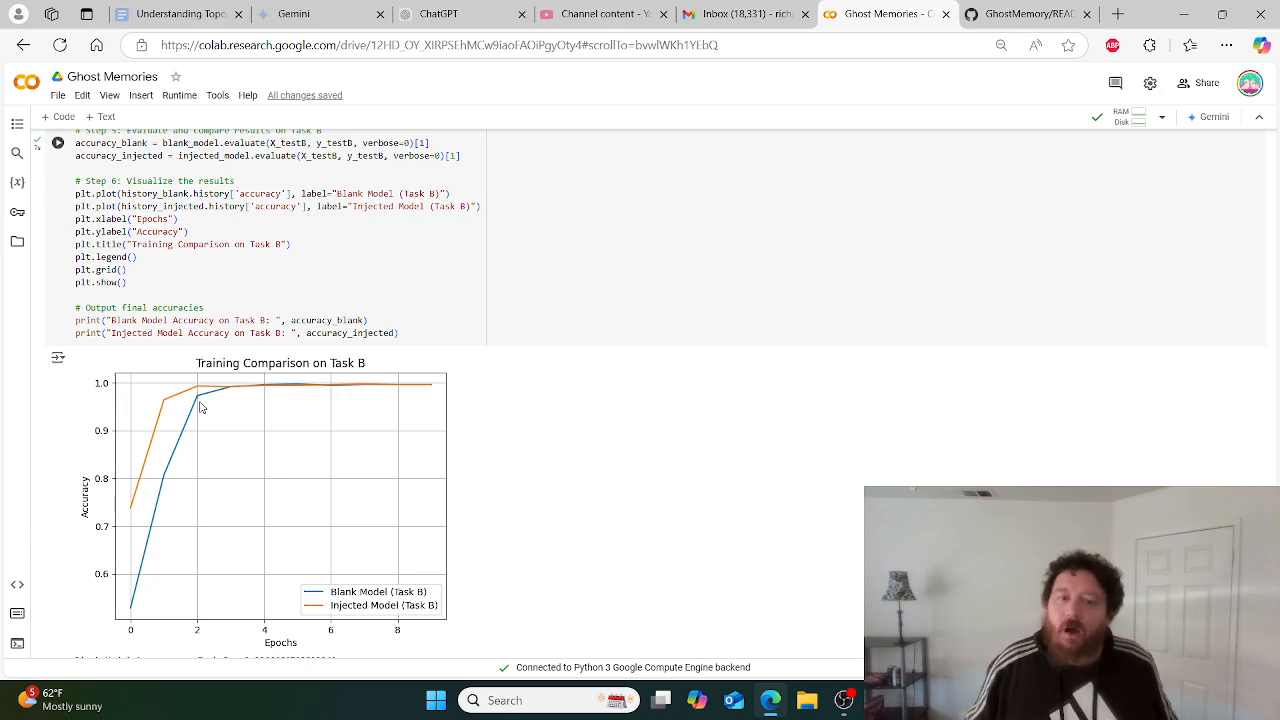
scroll("down", 3)
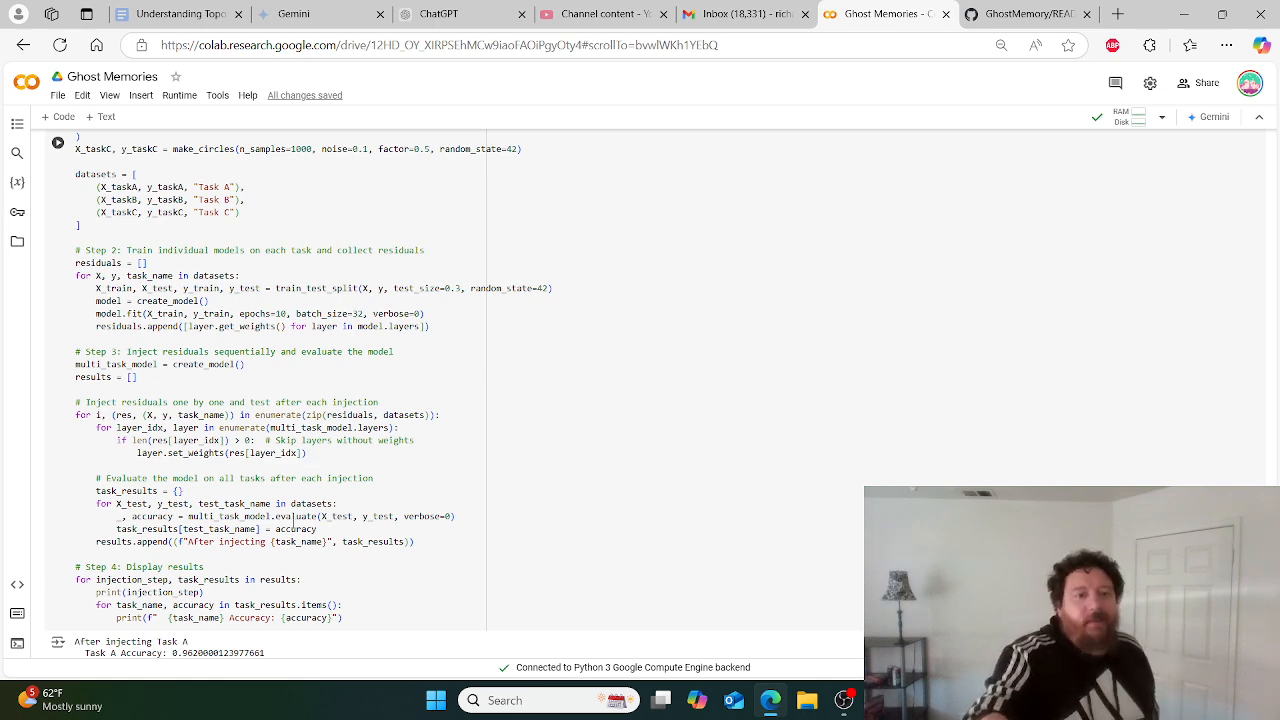
- Scroll to the accuracies printed after injecting Task A, Task B and Task C
scroll("down", 3)
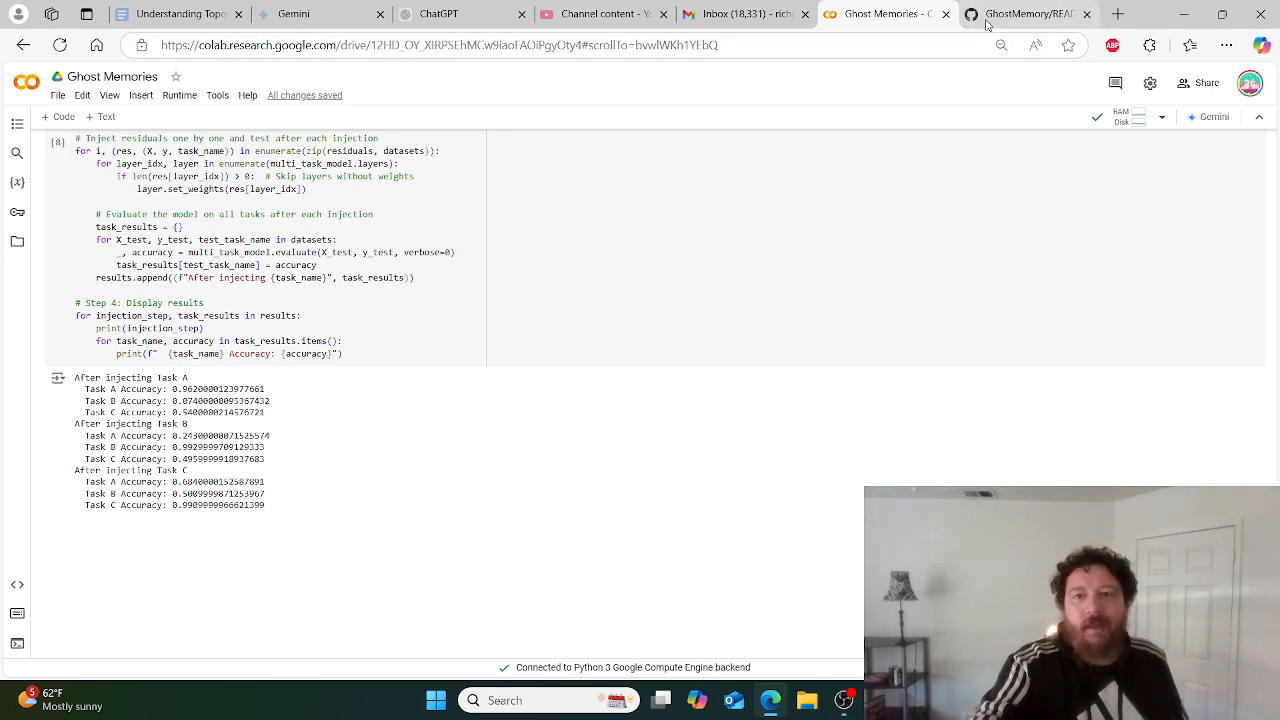
left_click(1025, 13)
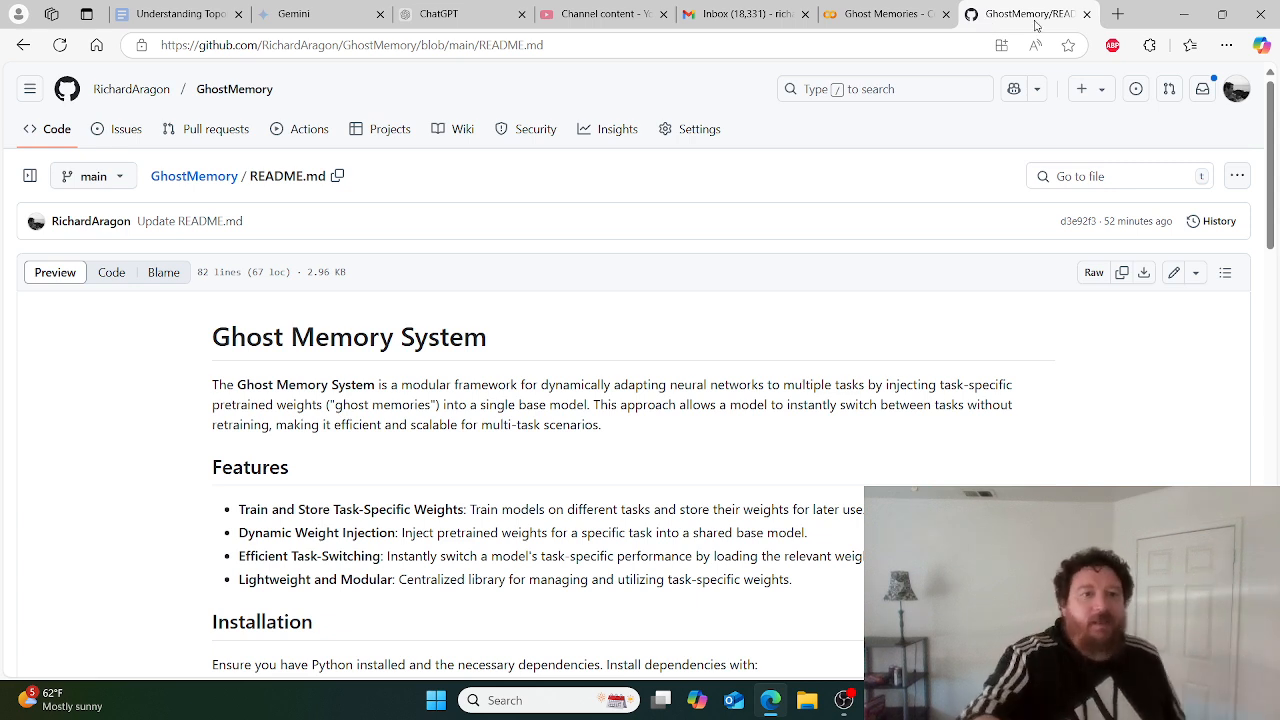
scroll("down", 3)
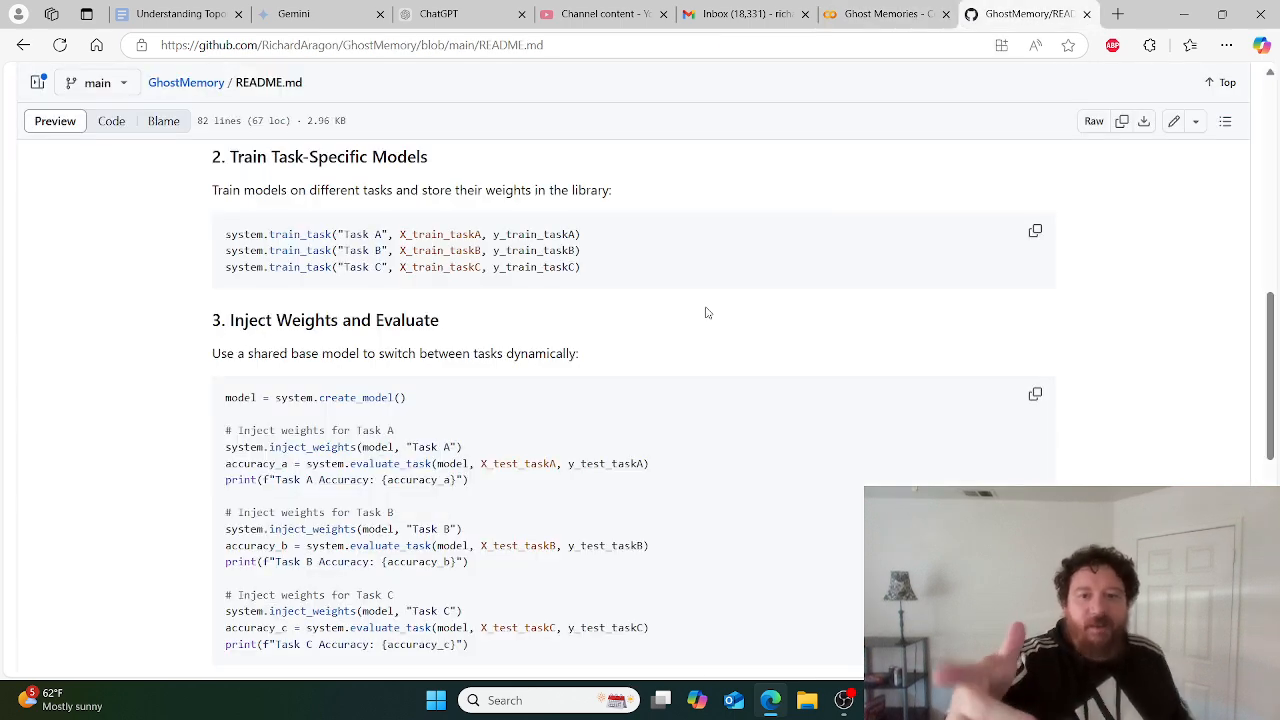
mouse_move(845, 700)
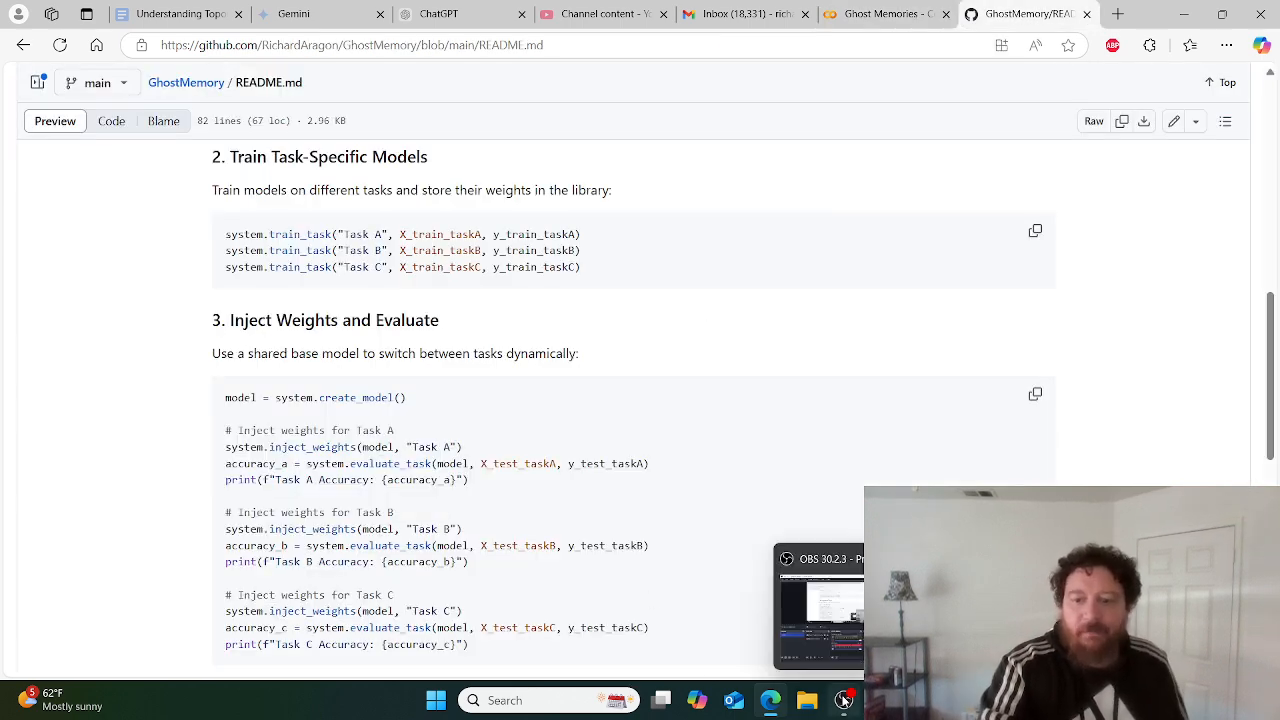